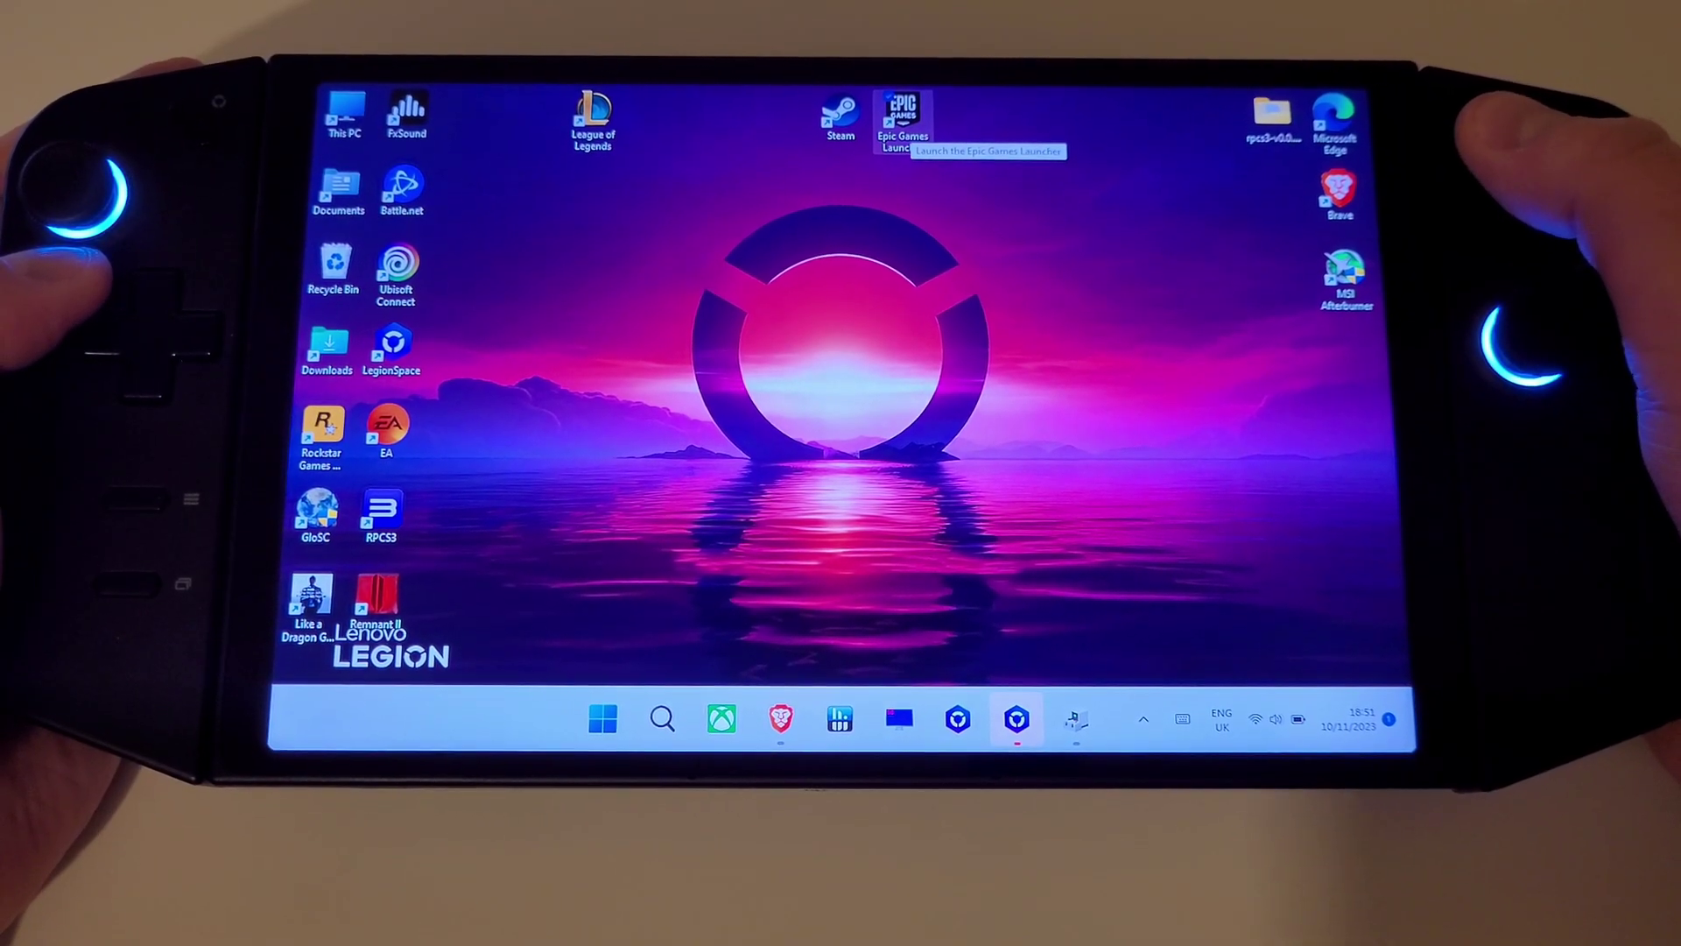
Step: Launch the browser and land on the Legion Go Update 11.10.23 forum post
left_click(1014, 719)
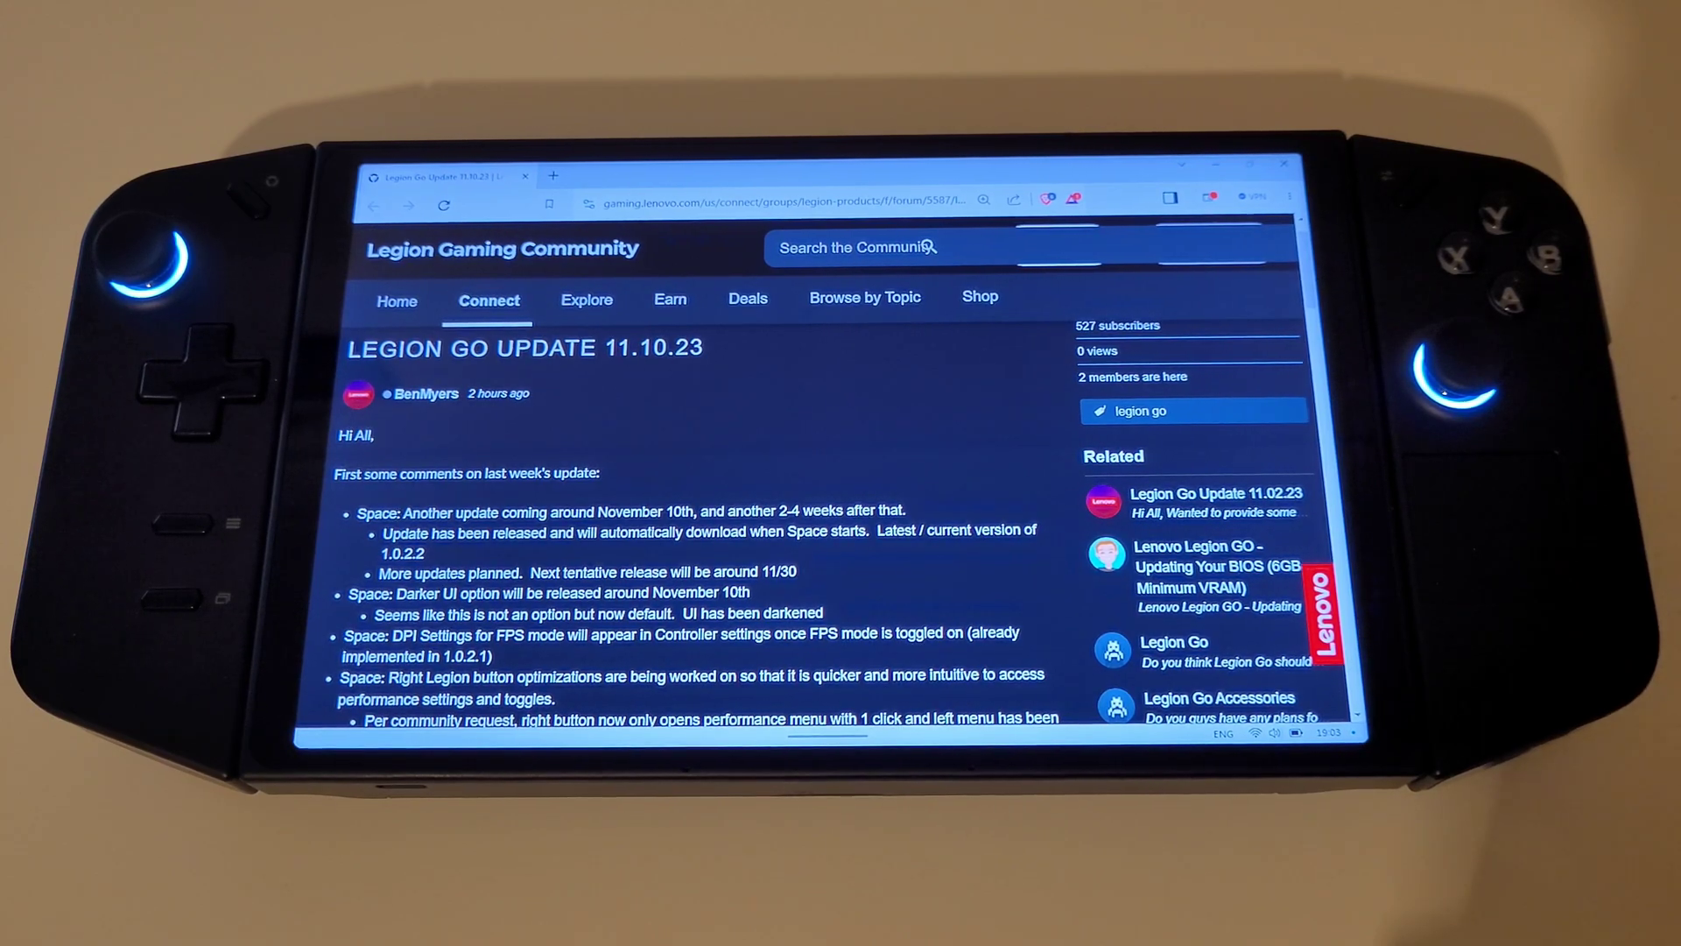
Step: Scroll past the greeting to the Space notes: trackpad DPI, joystick deadzone, Apply Game Profile
scroll("down", 3)
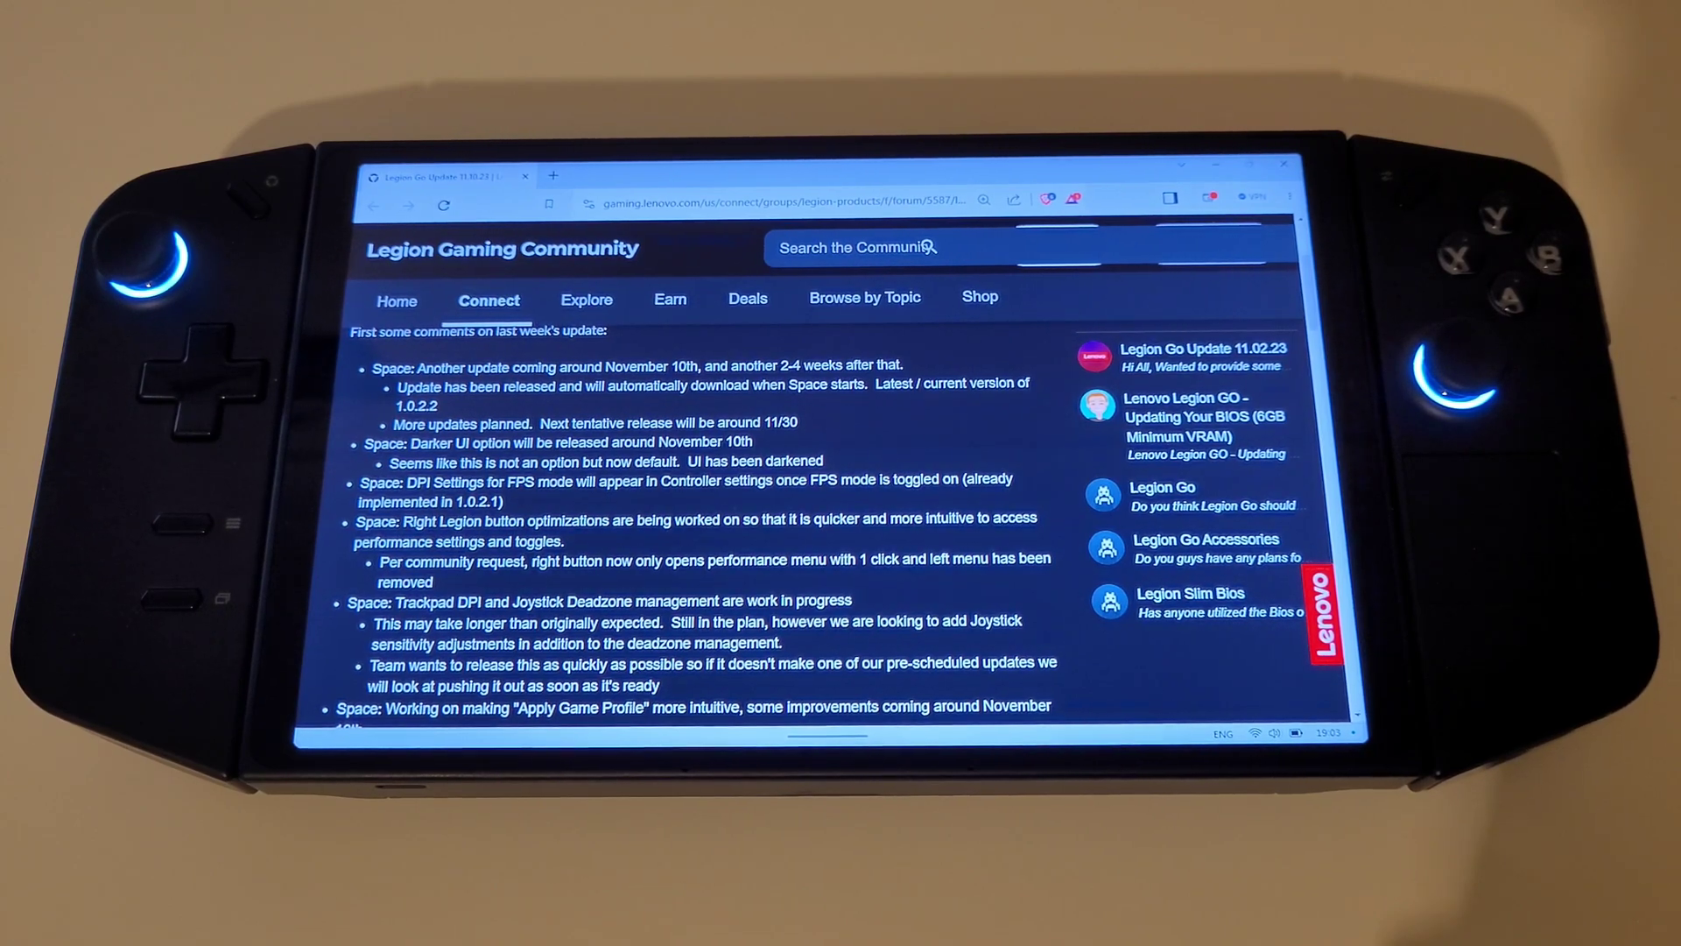
scroll("down", 3)
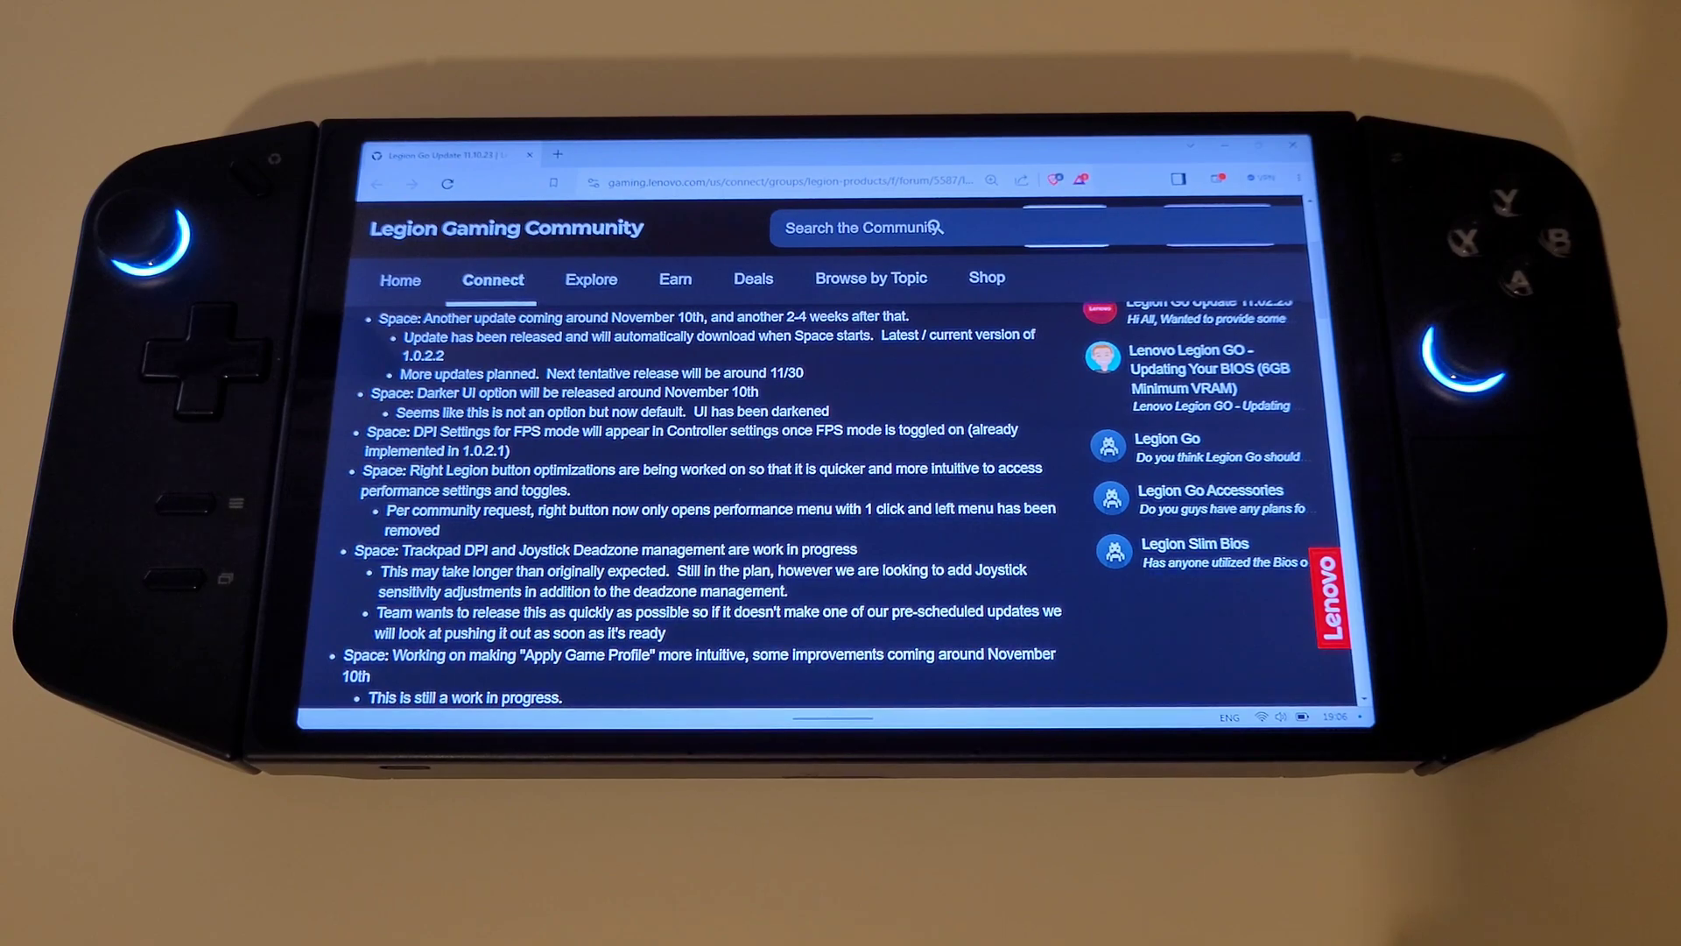
Step: Scroll to the Drivers notes on new VGA drivers and the Gyros section below
scroll("down", 3)
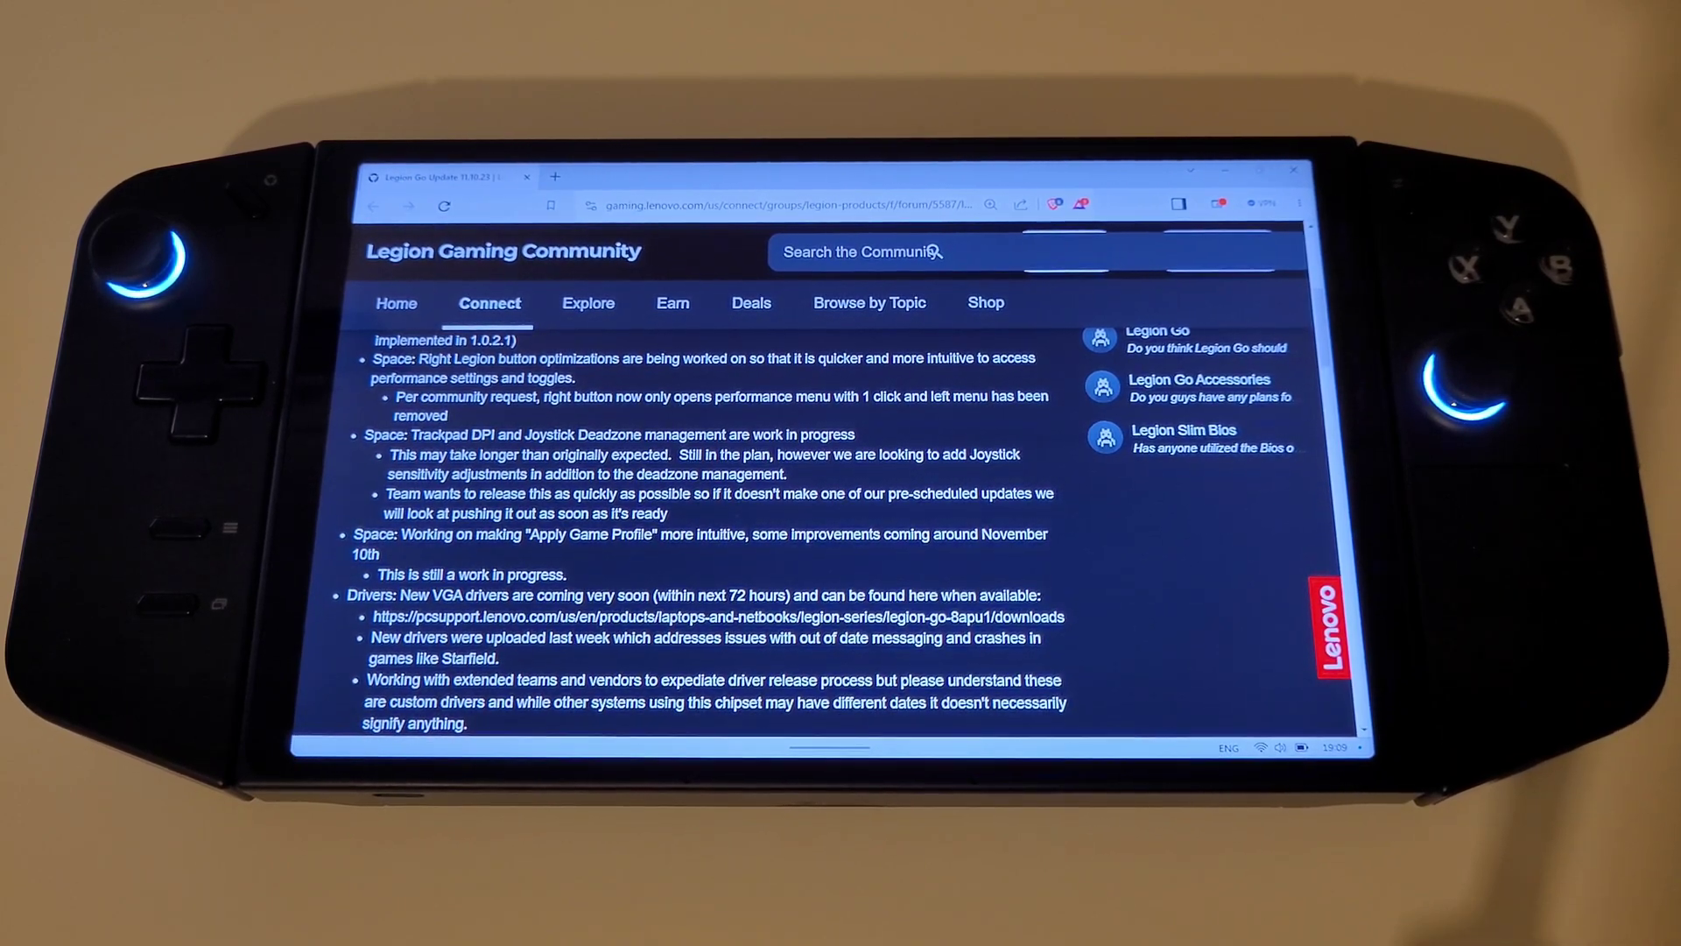
scroll("down", 3)
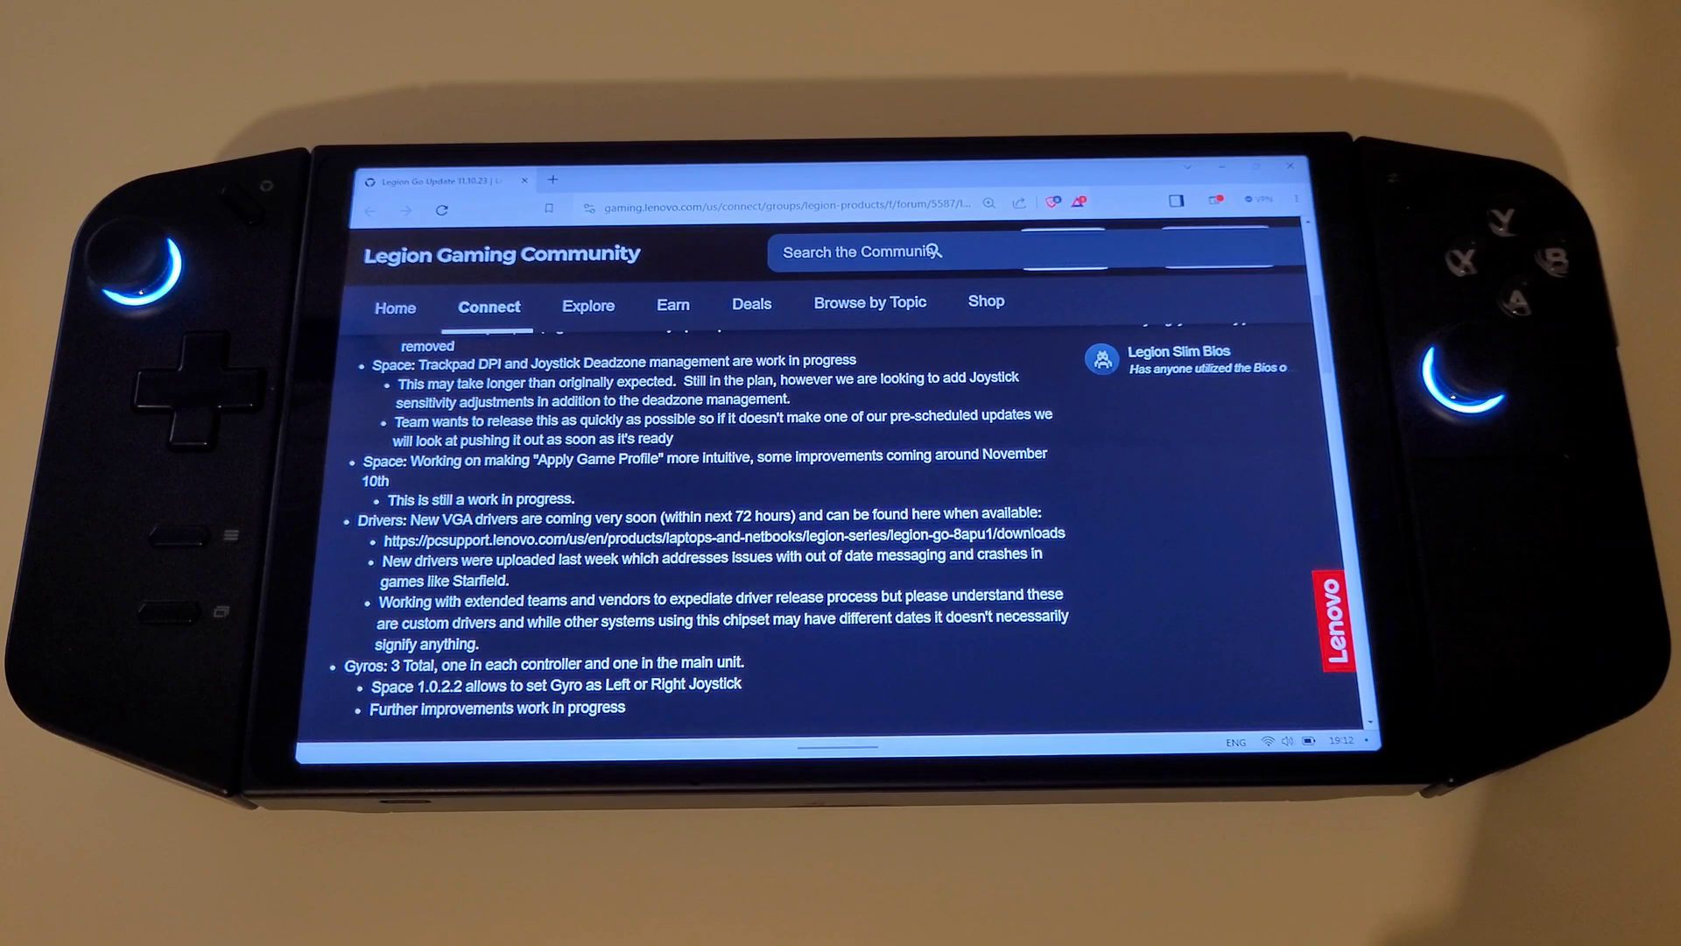
Step: Scroll to the closing notes on the upcoming BIOS update, disclaimers and Reply button
scroll("down", 3)
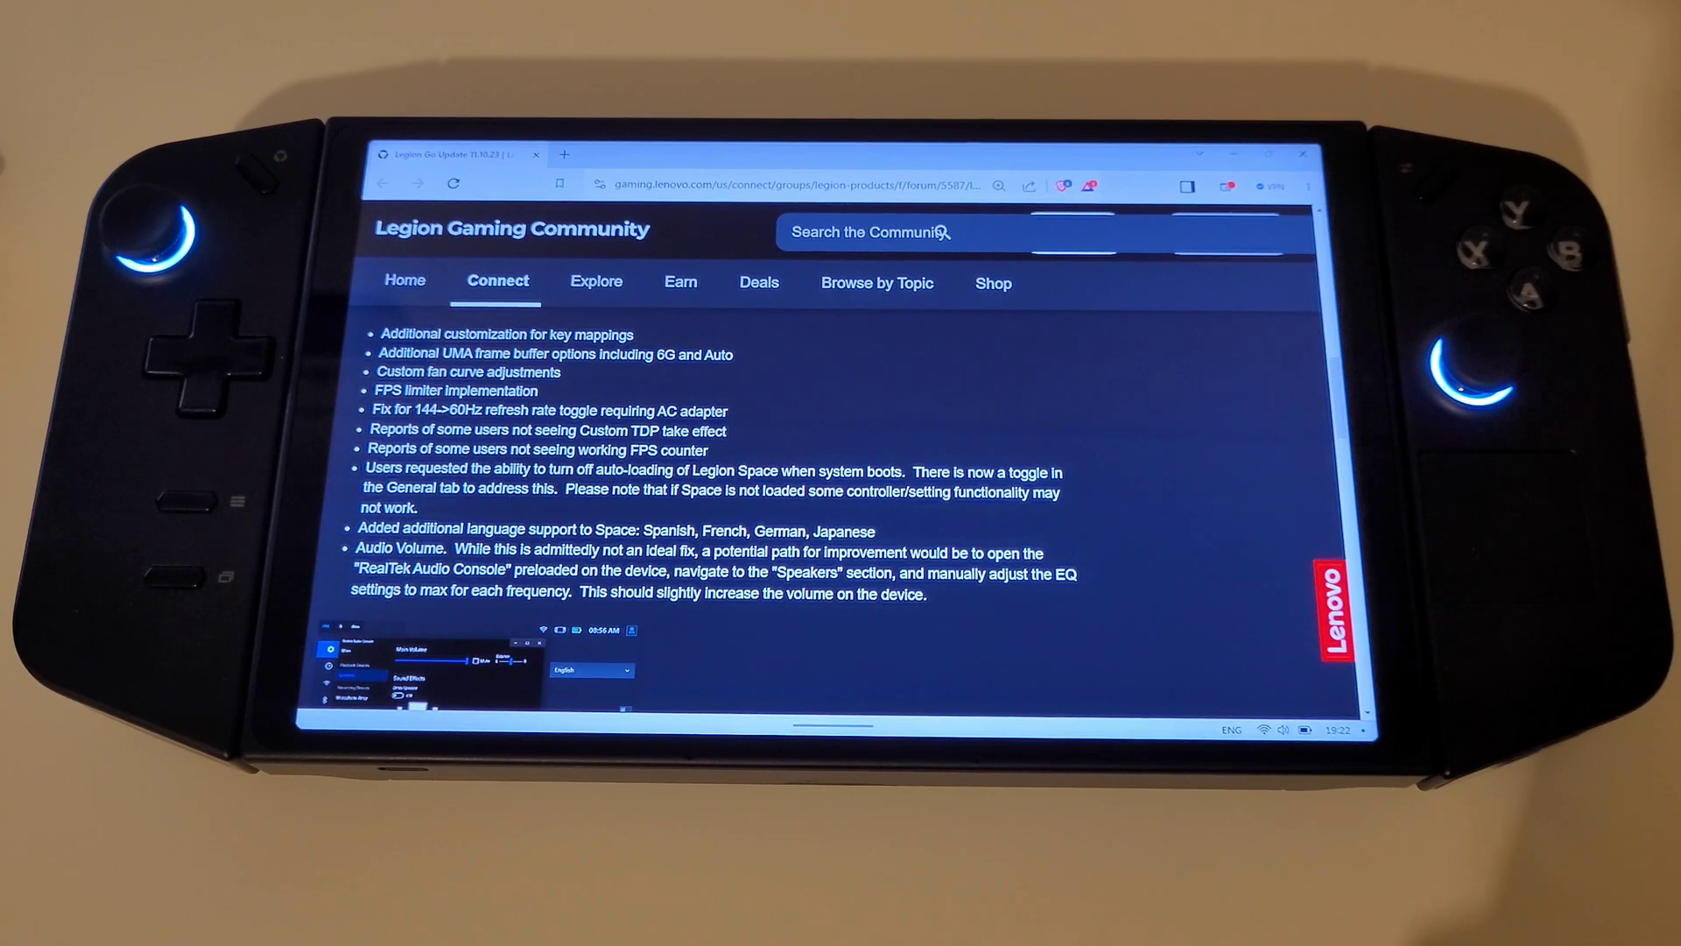
scroll("down", 3)
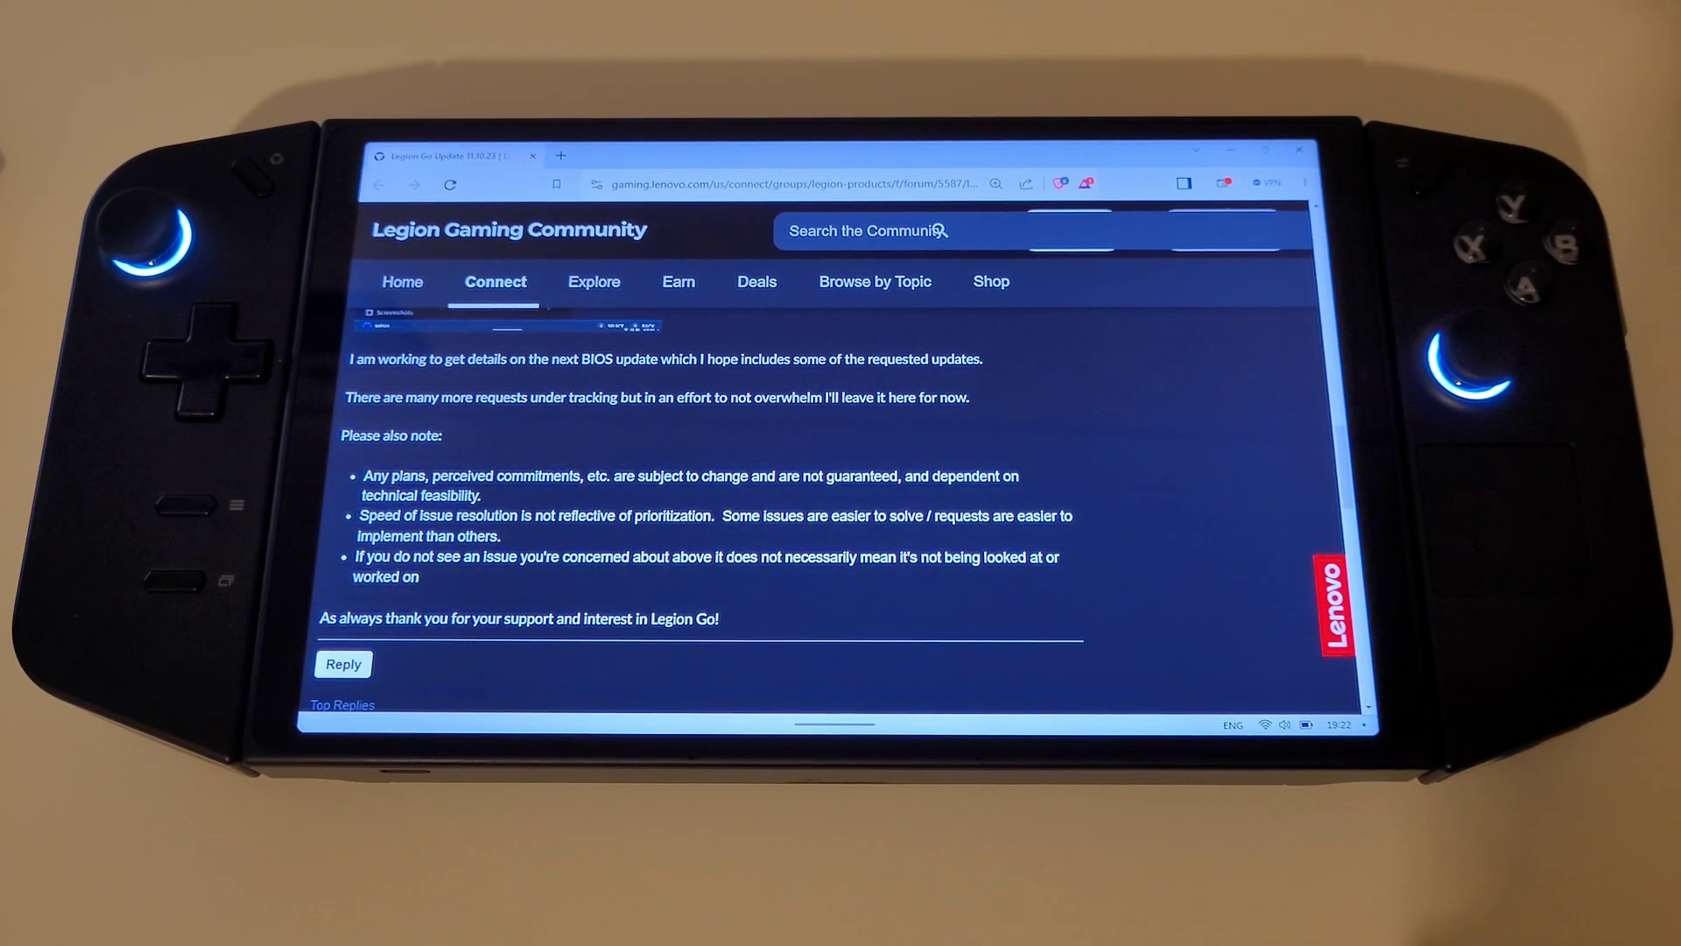